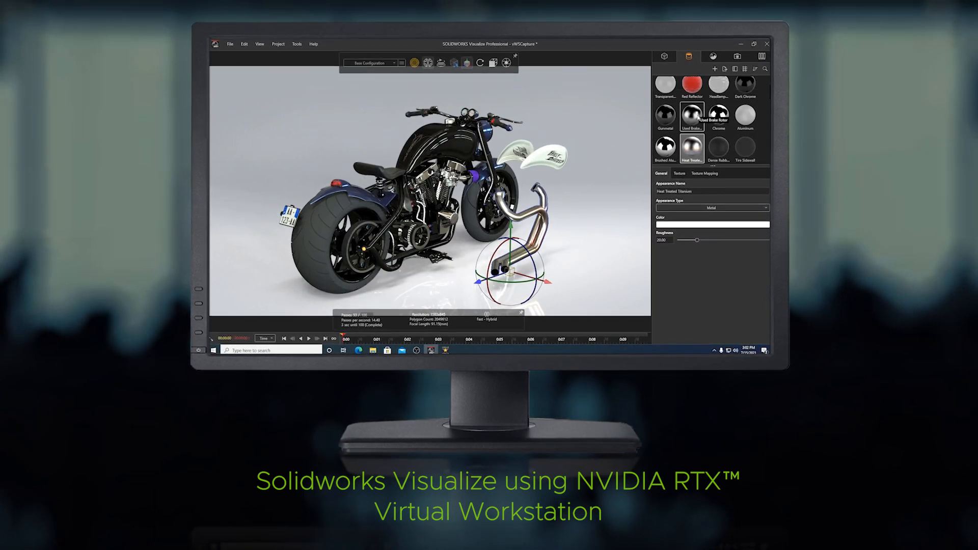
- Give the engine and exhaust parts a Chrome finish and show the studio environment settings
click(718, 115)
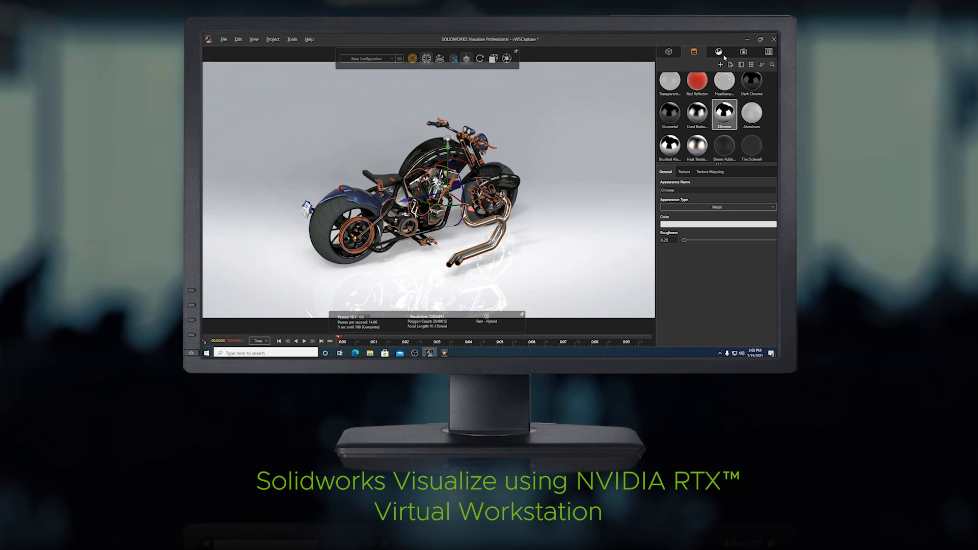
click(718, 52)
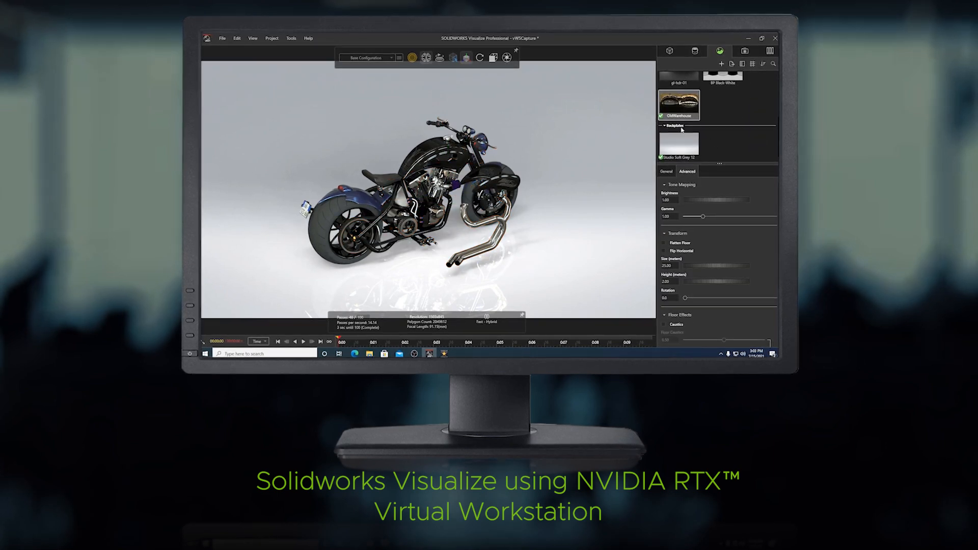